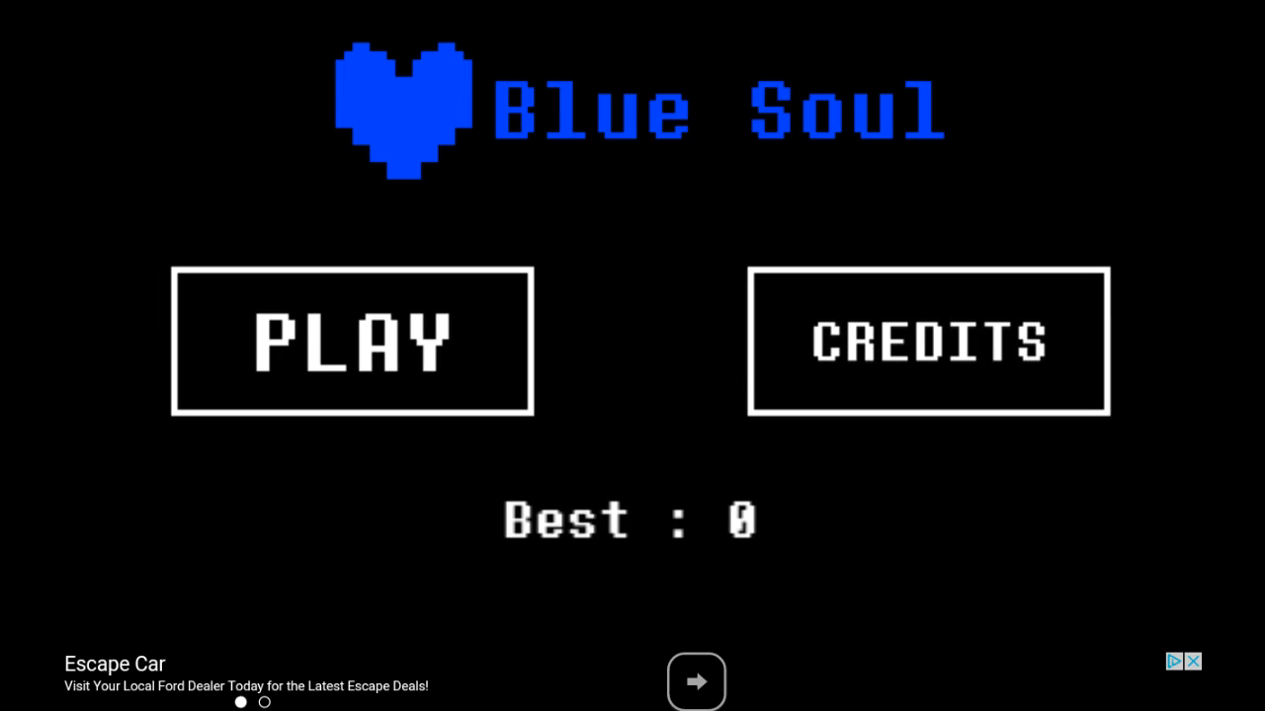
# Start a new game from the title screen with PLAY
pyautogui.click(352, 339)
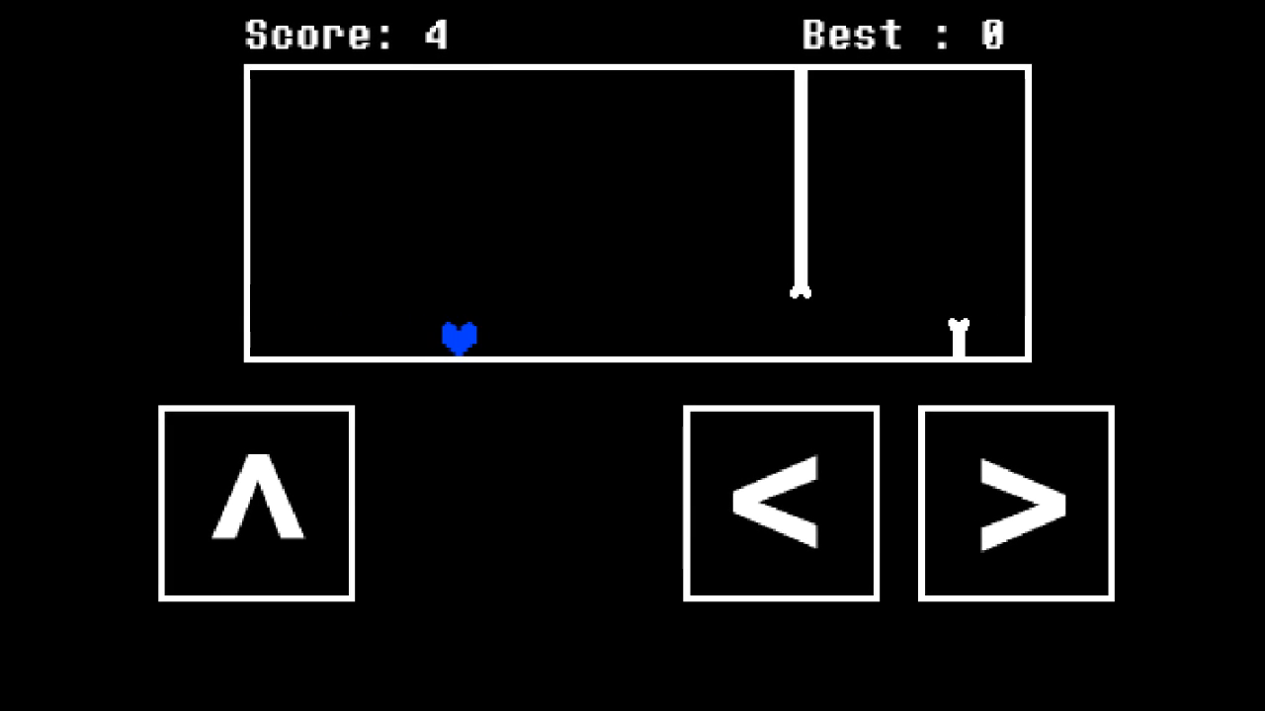
# Dodge bones with the arrow buttons across rounds until Best reaches 8
pyautogui.click(1014, 505)
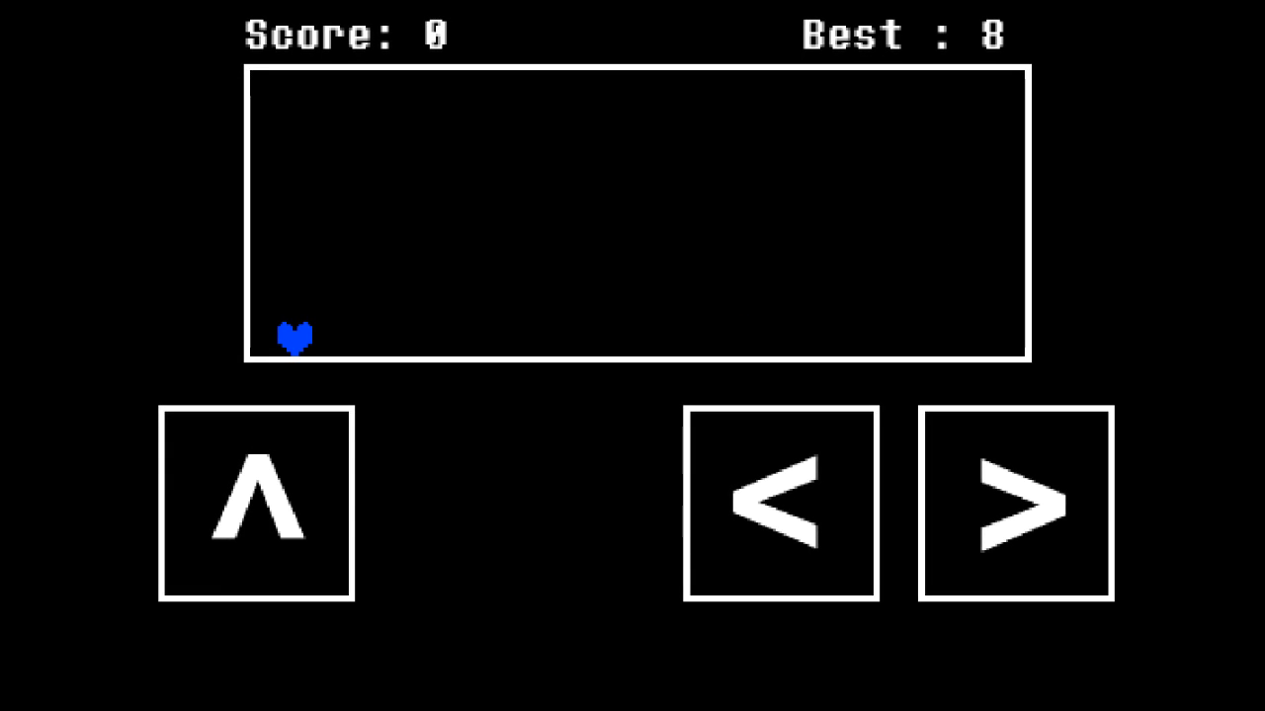
pyautogui.click(1012, 504)
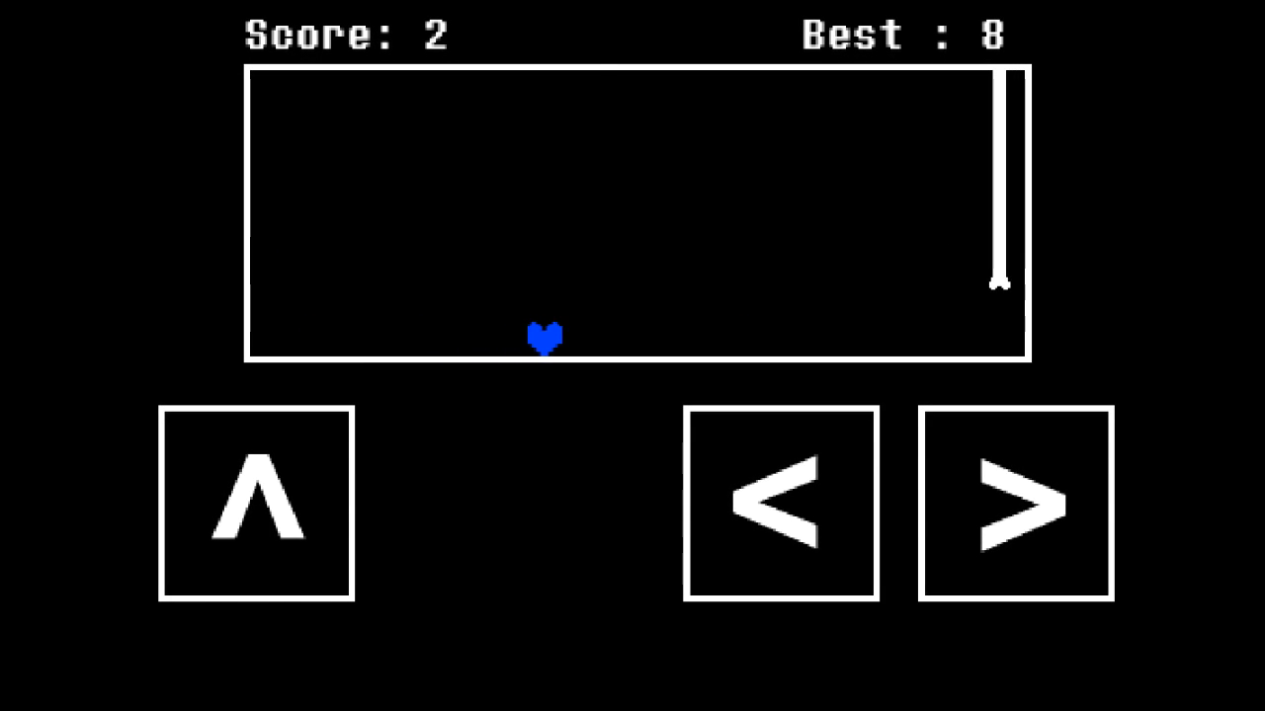
pyautogui.click(1019, 506)
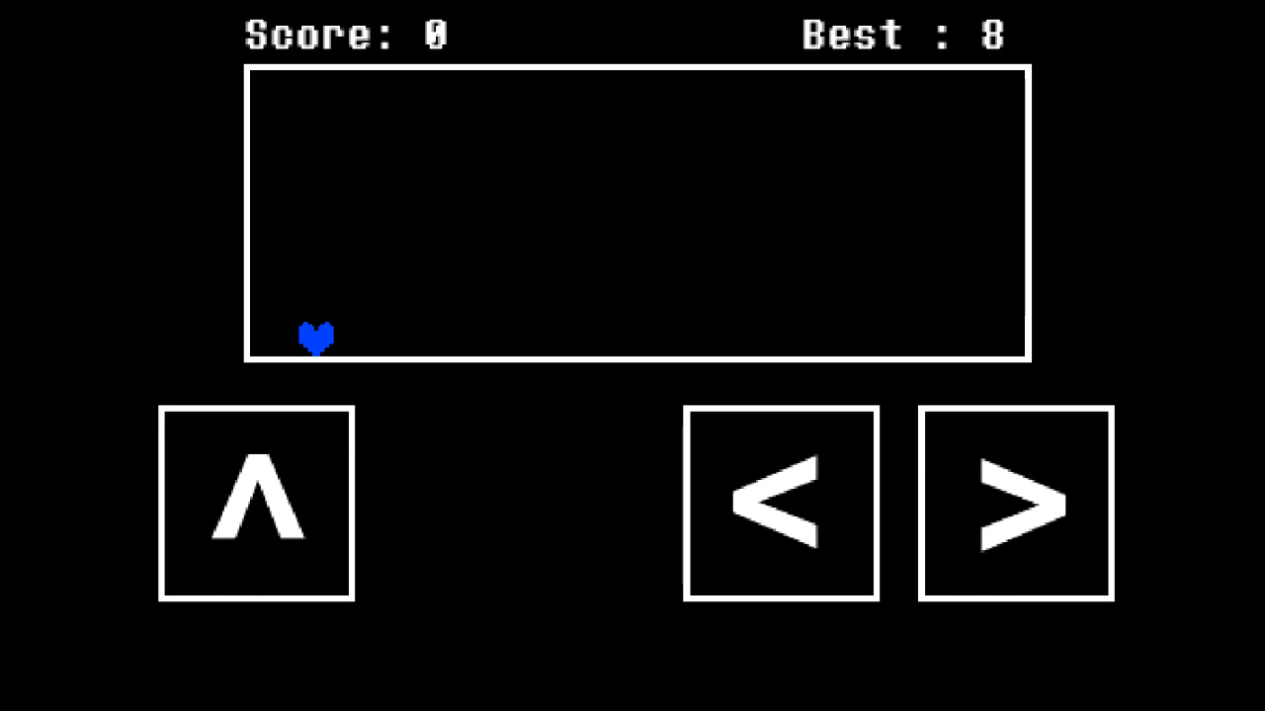
# Keep jumping and moving past bones until Best climbs to 12
pyautogui.click(1010, 506)
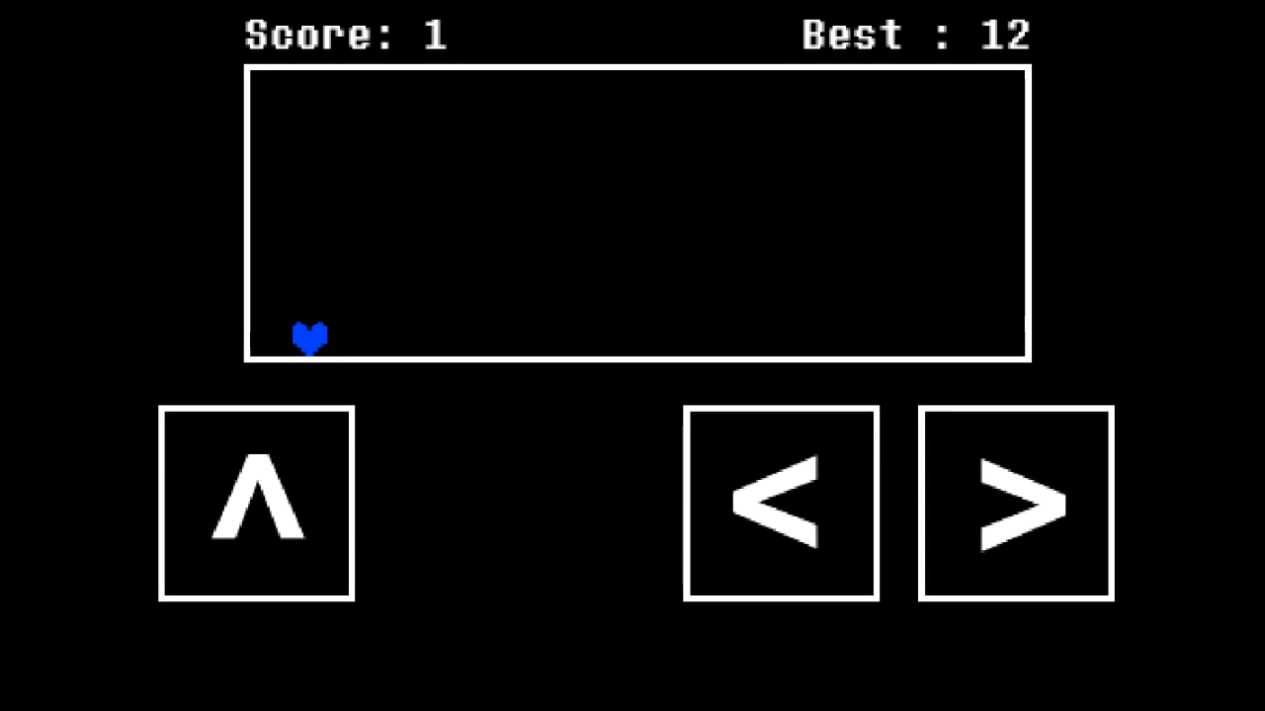
pyautogui.click(1016, 504)
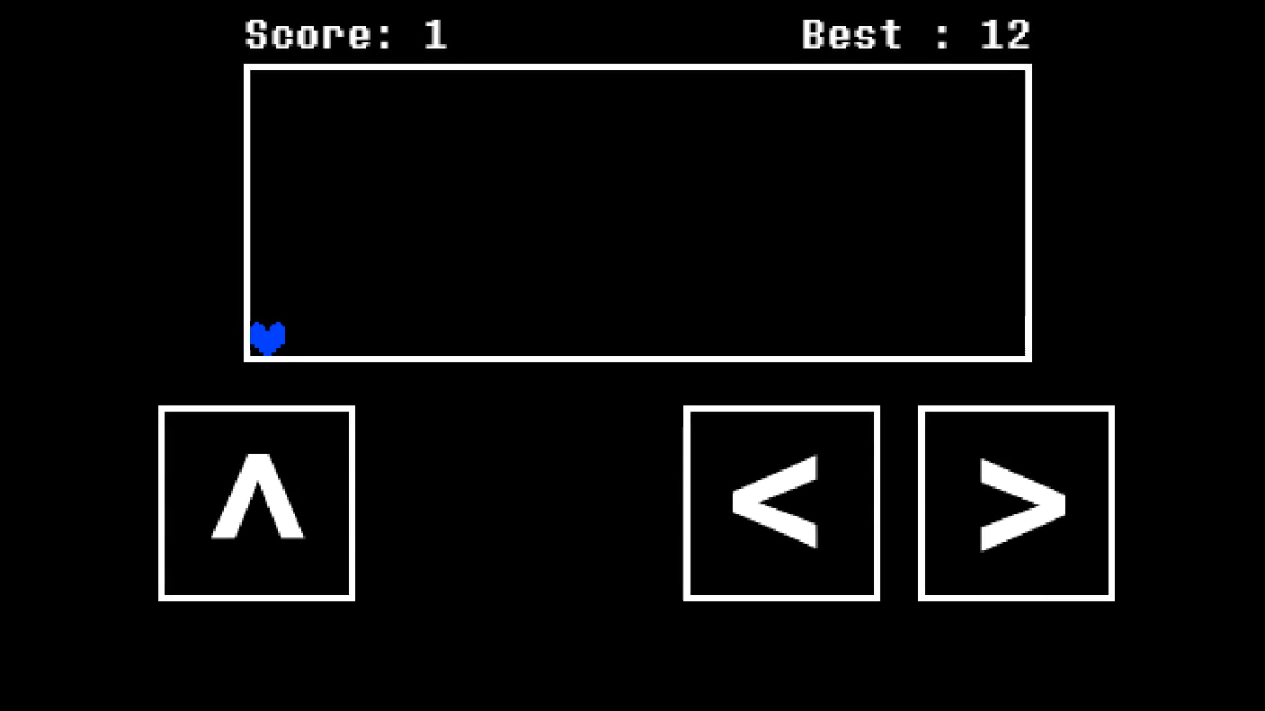
# Play another round, steering around the hanging bone and jumping over one to score 3
pyautogui.click(1020, 503)
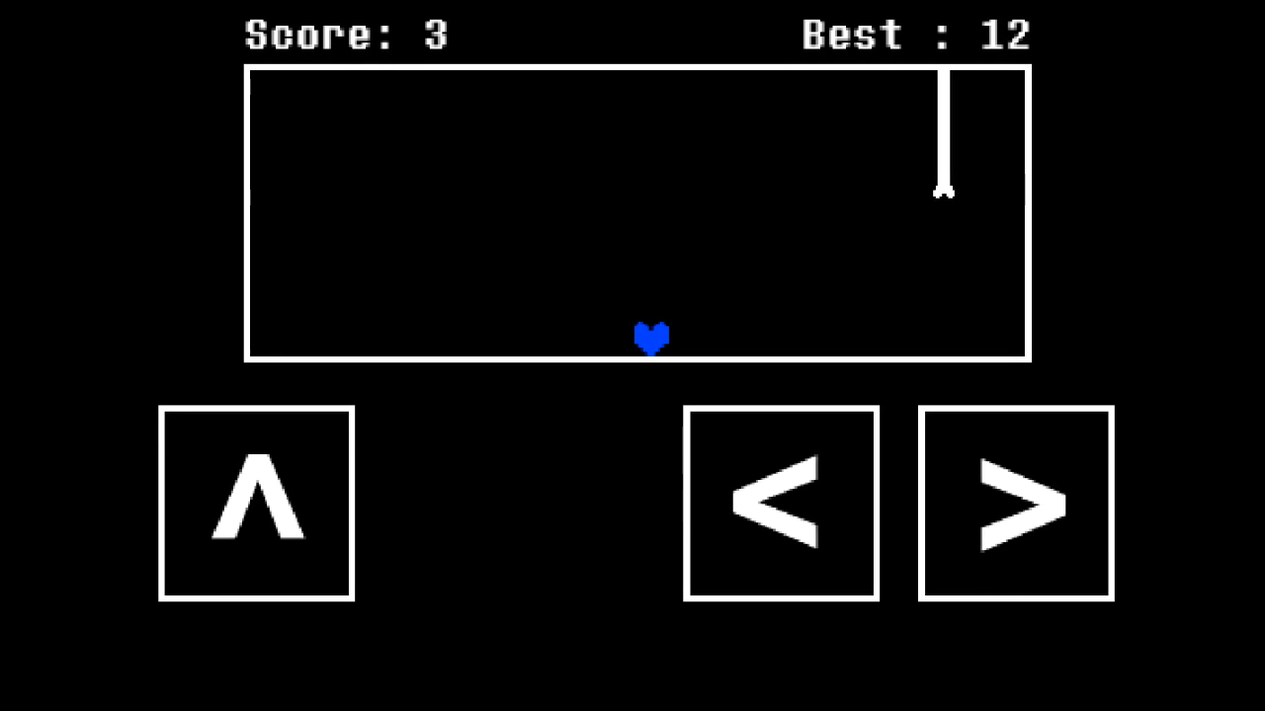
pyautogui.click(1013, 504)
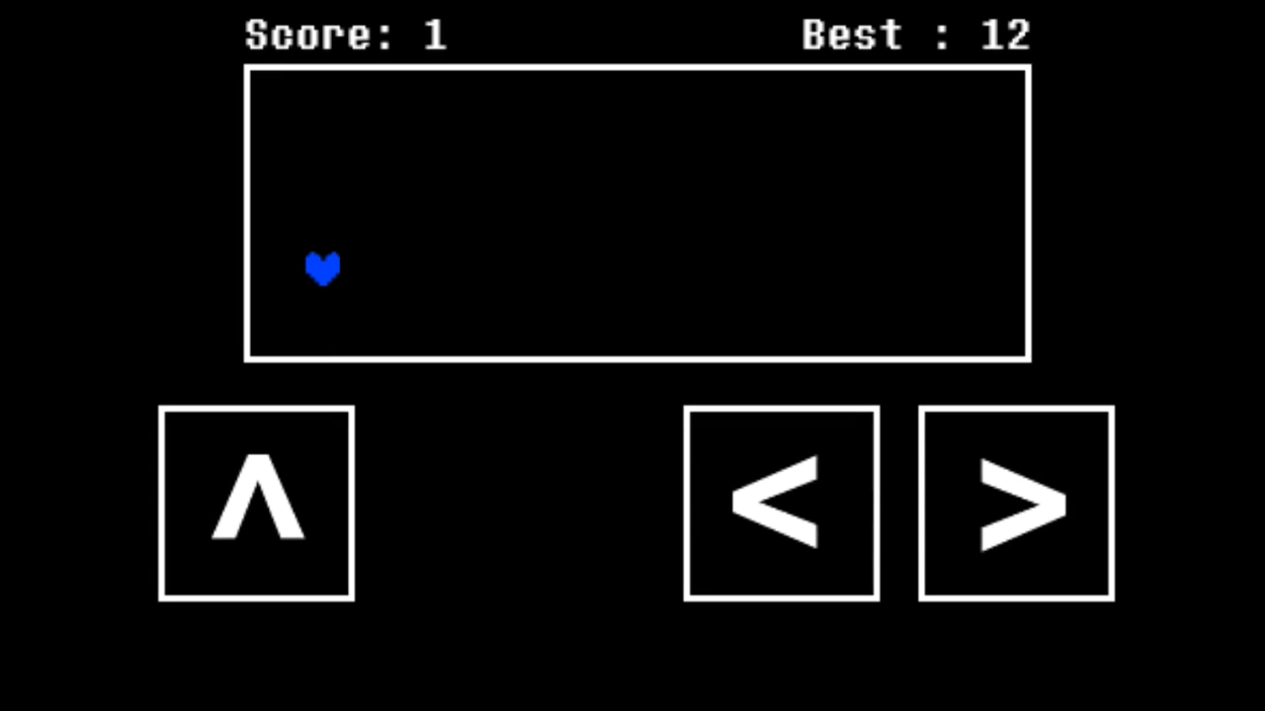
pyautogui.click(255, 502)
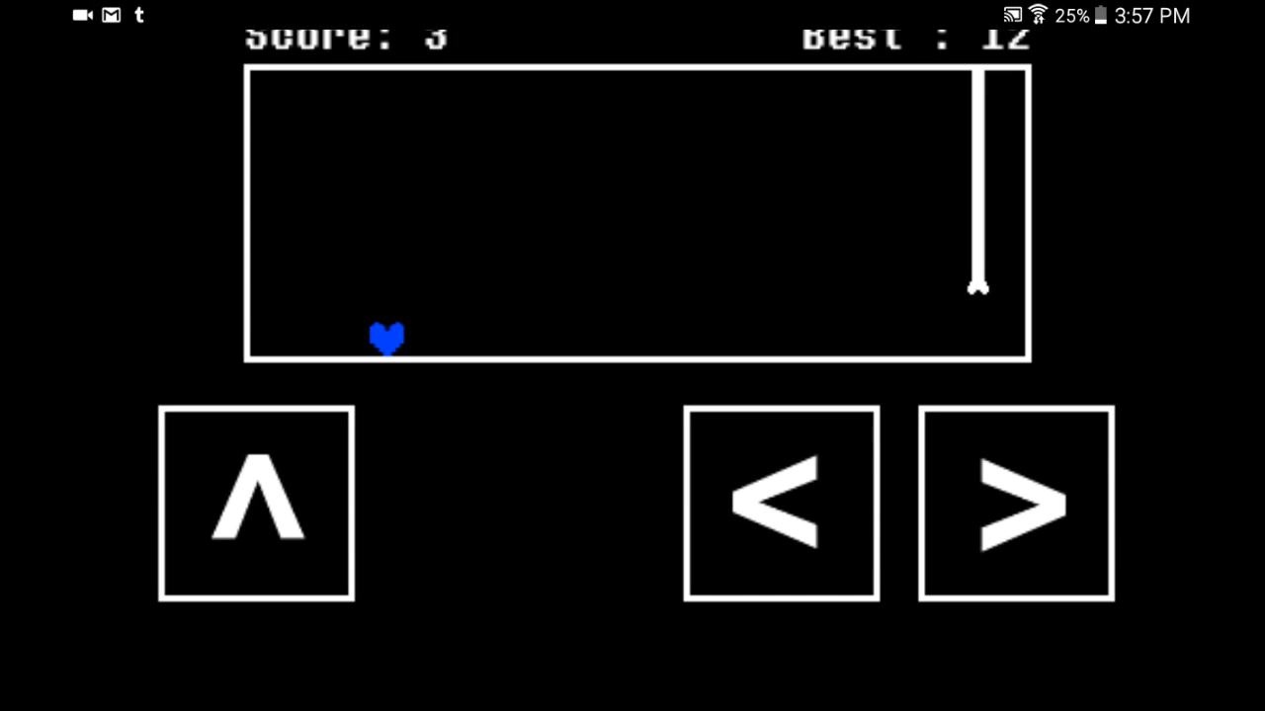
# Swipe down from the top to open the phone's notification panel over the game
pyautogui.moveTo(632, 4); pyautogui.dragTo(632, 396)
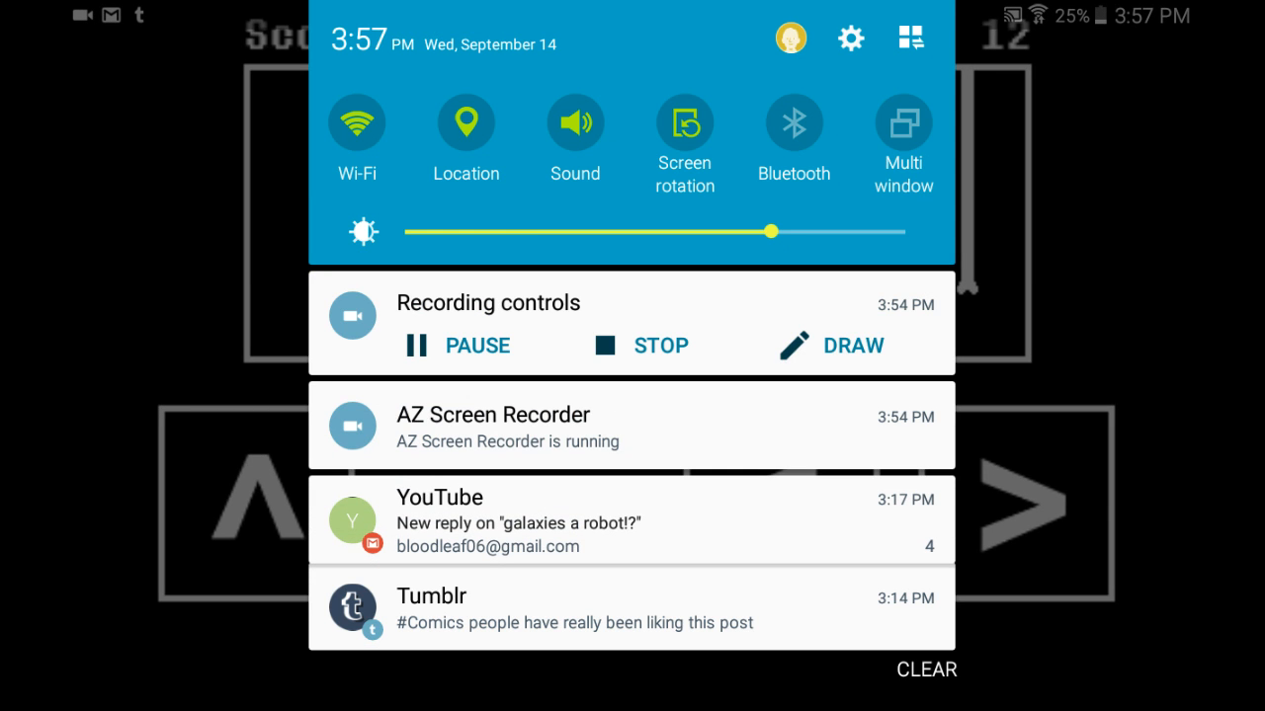